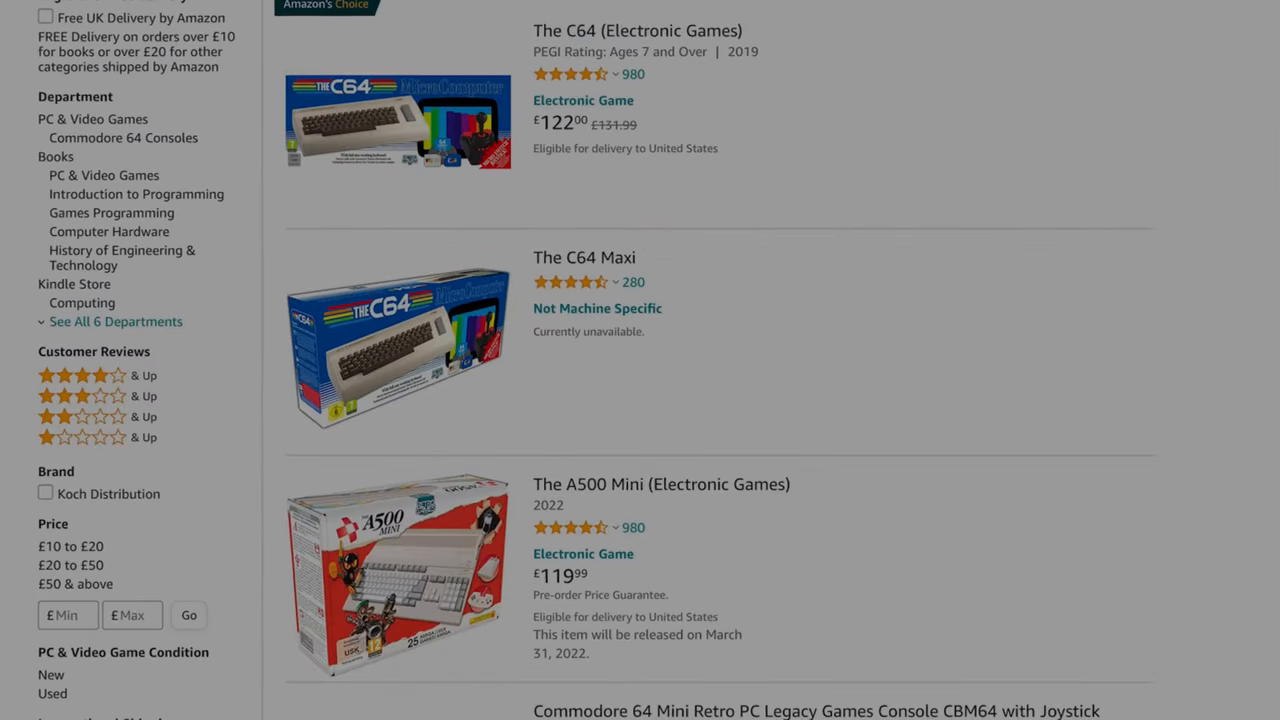
# Navigate to amazon.com to reach the US Amazon site
pyautogui.write('a')
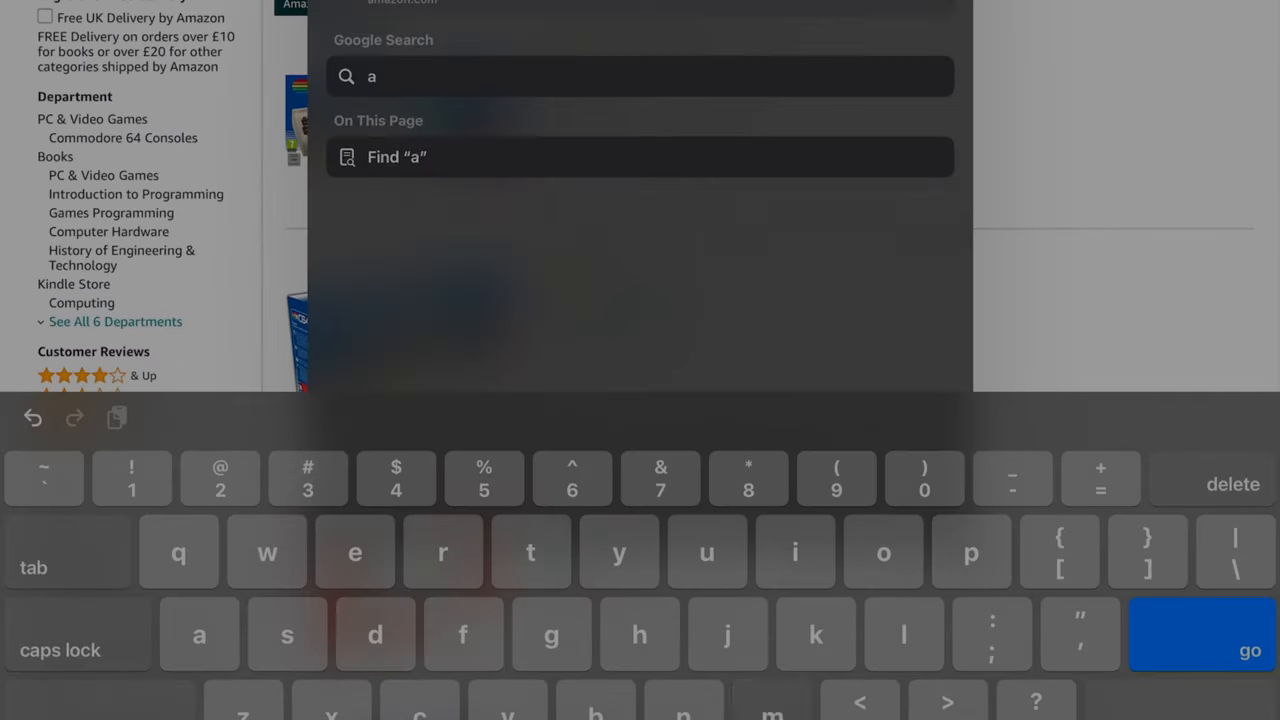
pyautogui.write('mazon.com')
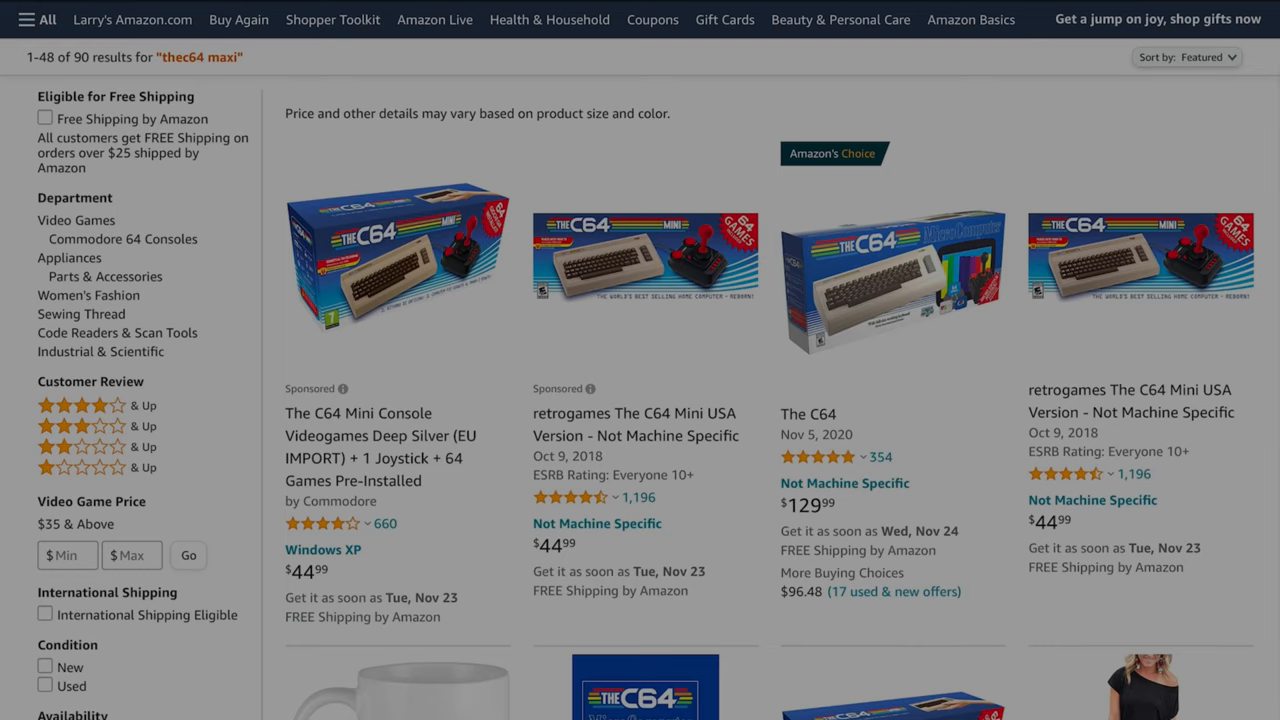
# Scroll down the search results to reach The C64 listing at $129.99
pyautogui.scroll(-3)
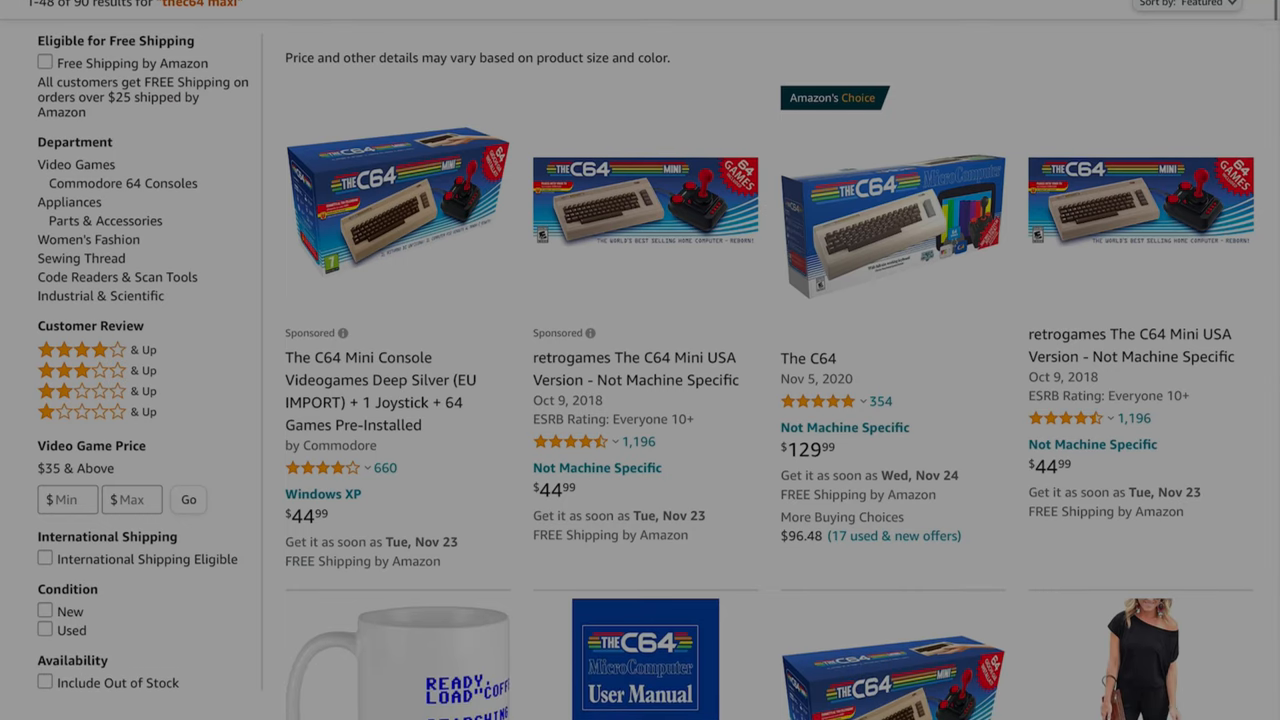
pyautogui.scroll(-3)
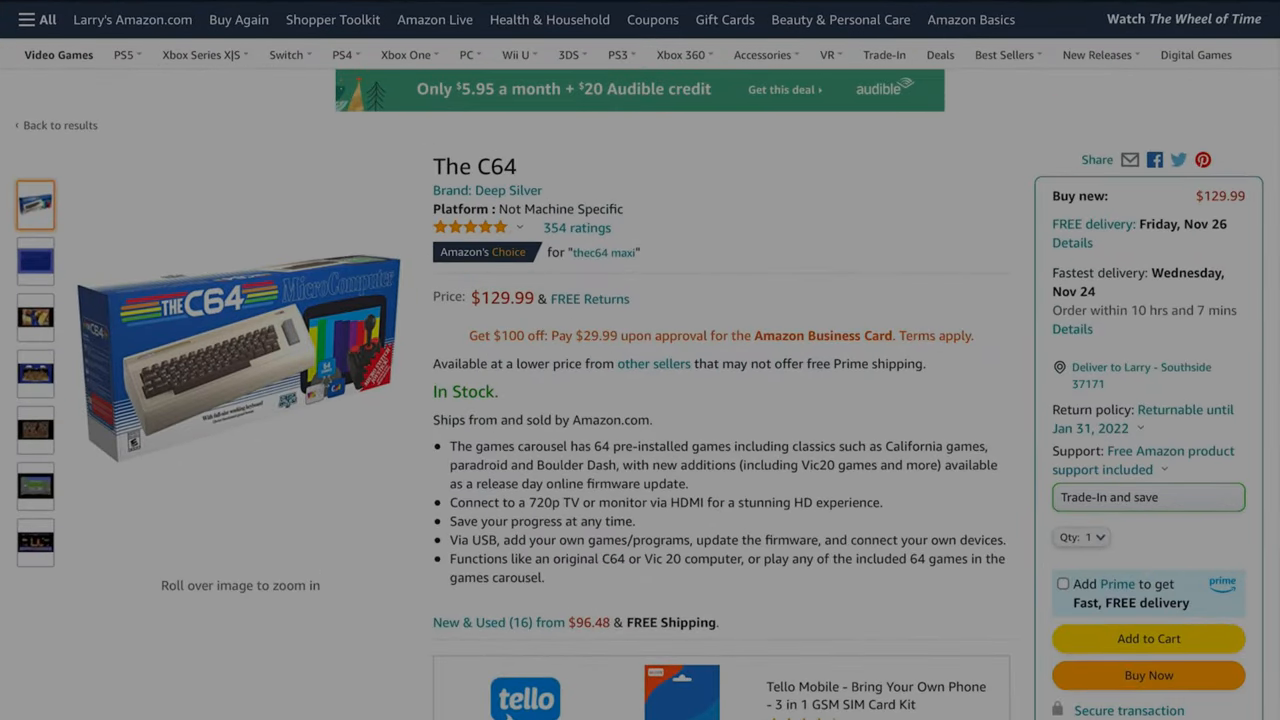
# View the castle game and skateboarding game screenshots as the main product image
pyautogui.scroll(-3)
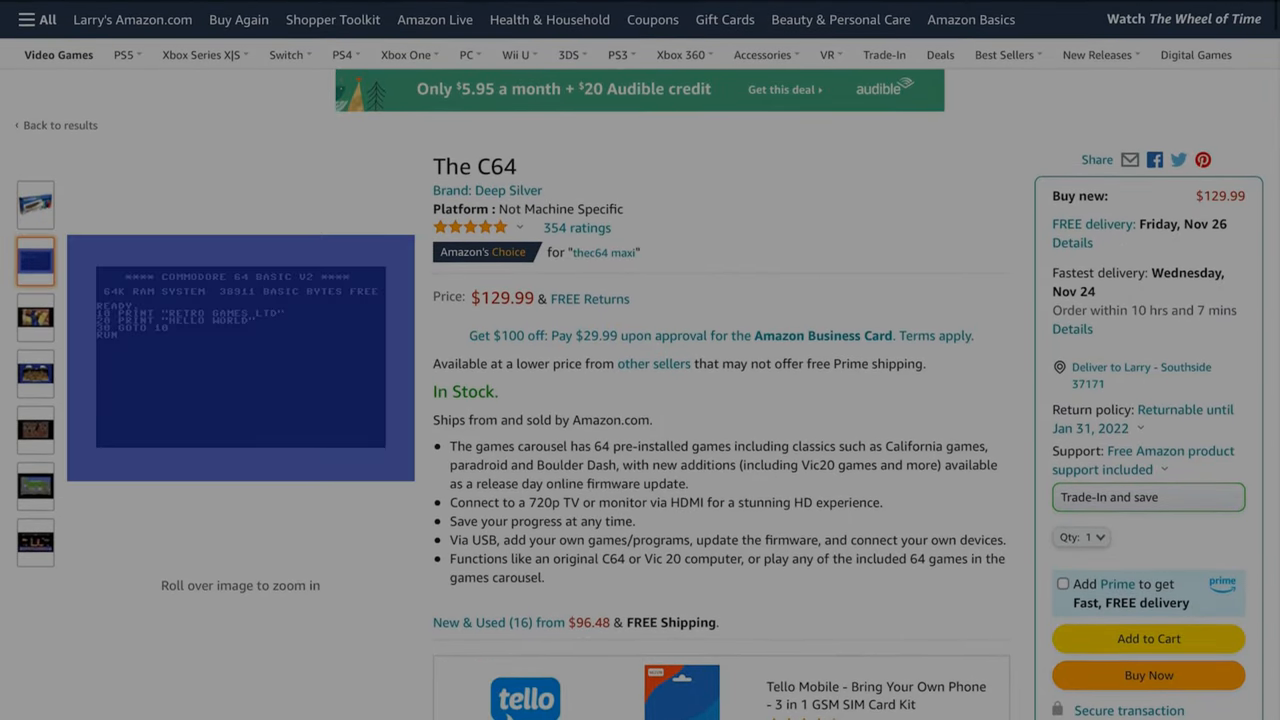
pyautogui.click(36, 374)
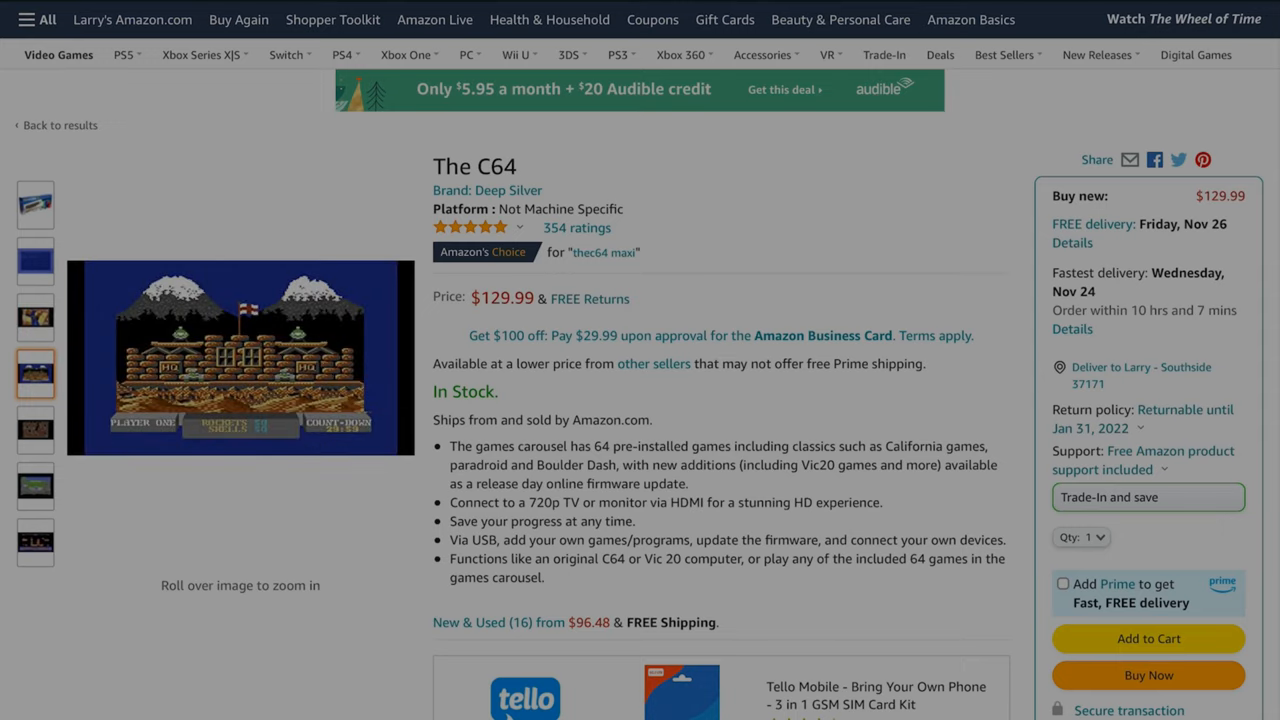
pyautogui.click(36, 486)
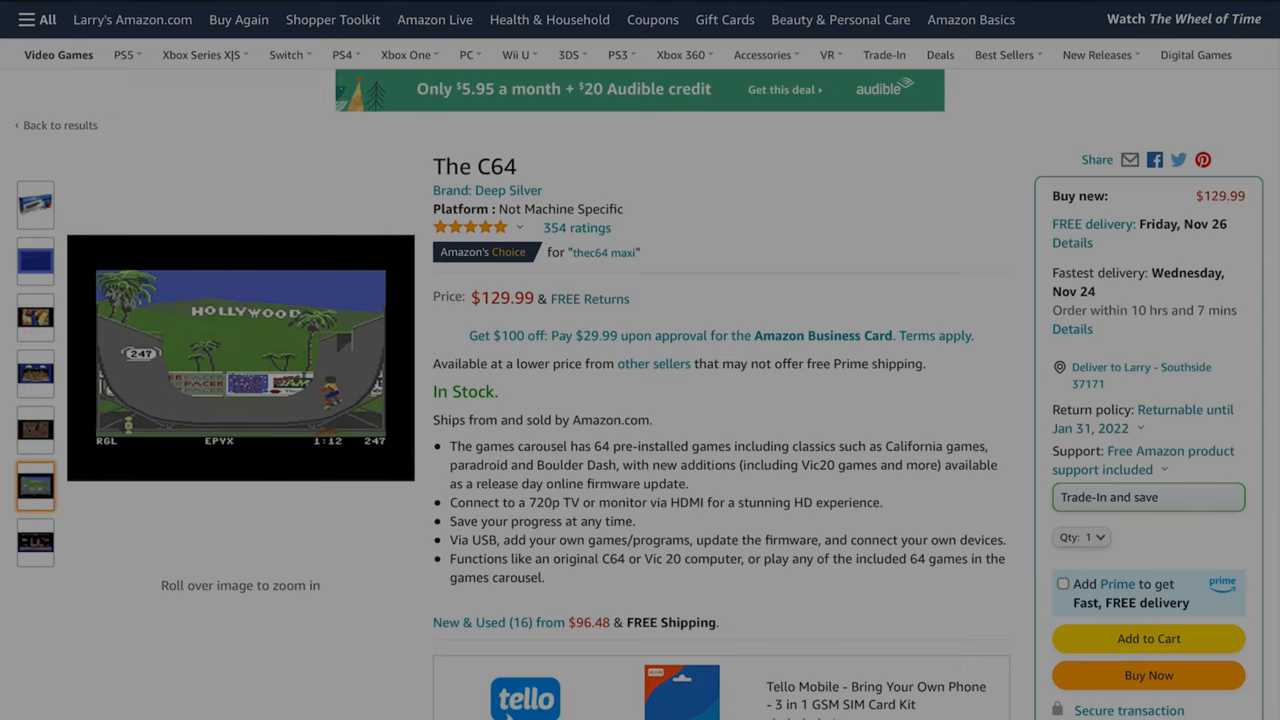